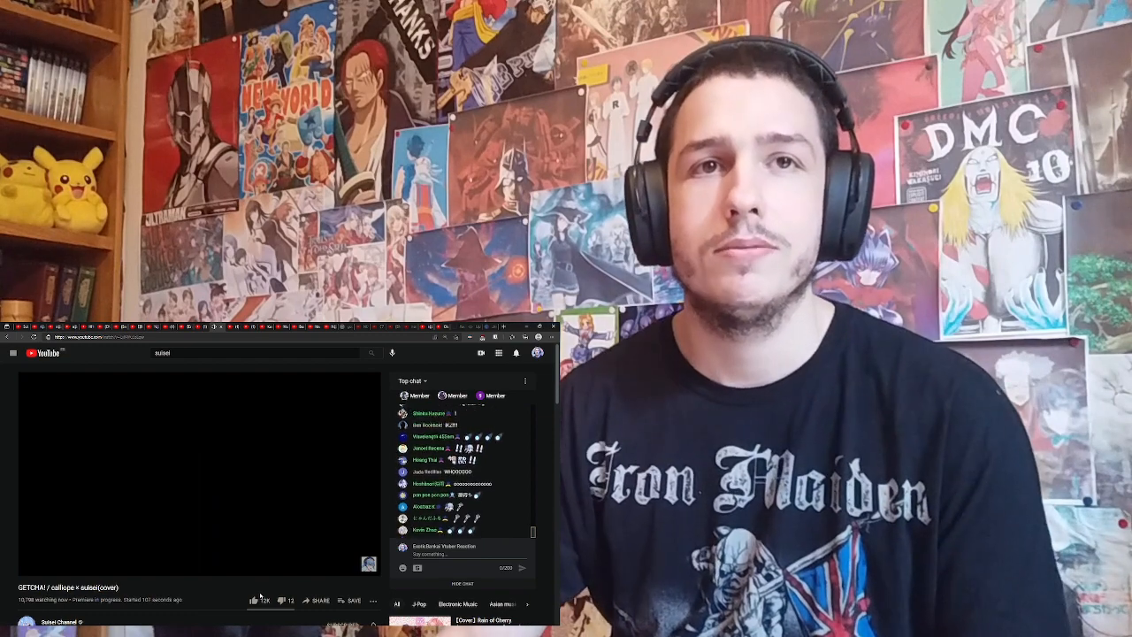
# Play the GETCHA! / calliope × suisei (cover) premiere full screen
pyautogui.click(255, 579)
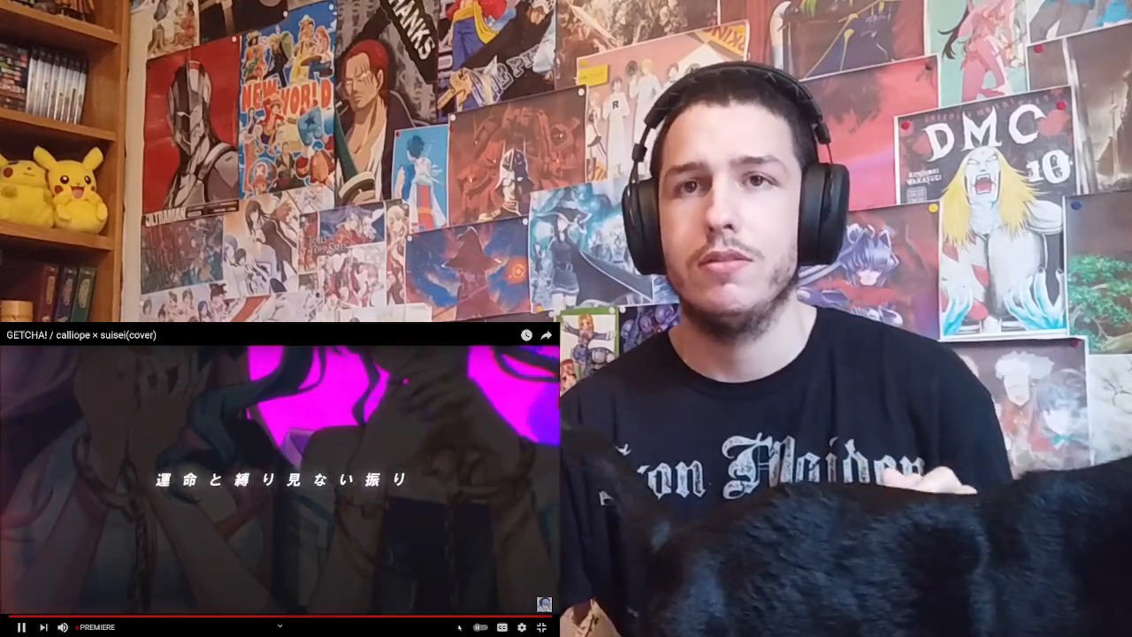
# Watch the GETCHA! premiere to the end, then exit full screen to see suggestions and chat
pyautogui.click(501, 626)
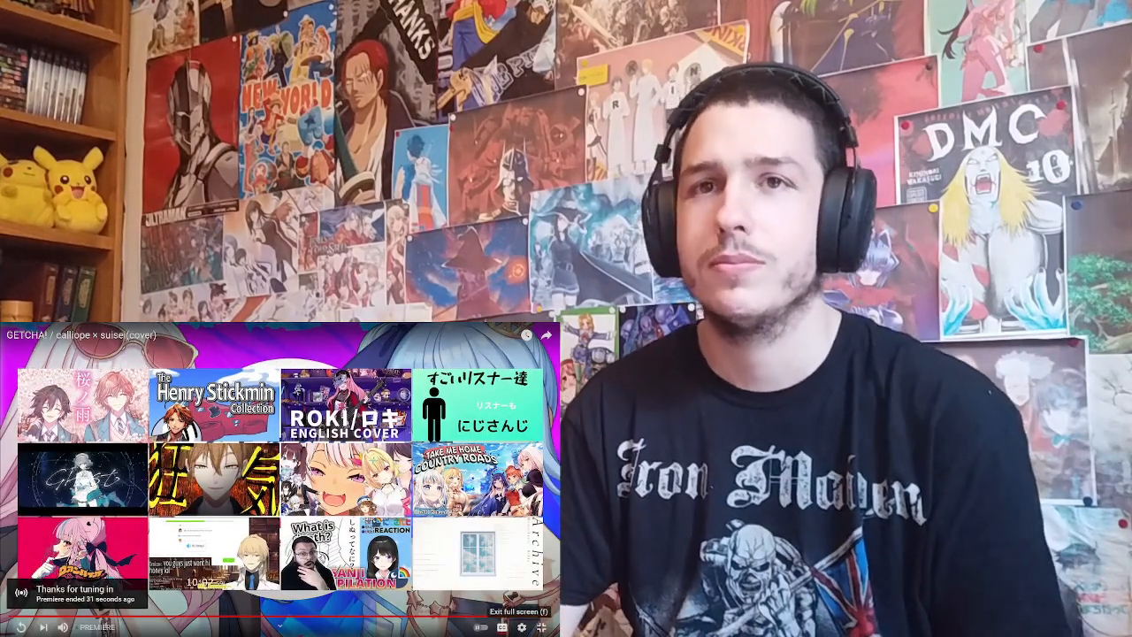
pyautogui.click(518, 611)
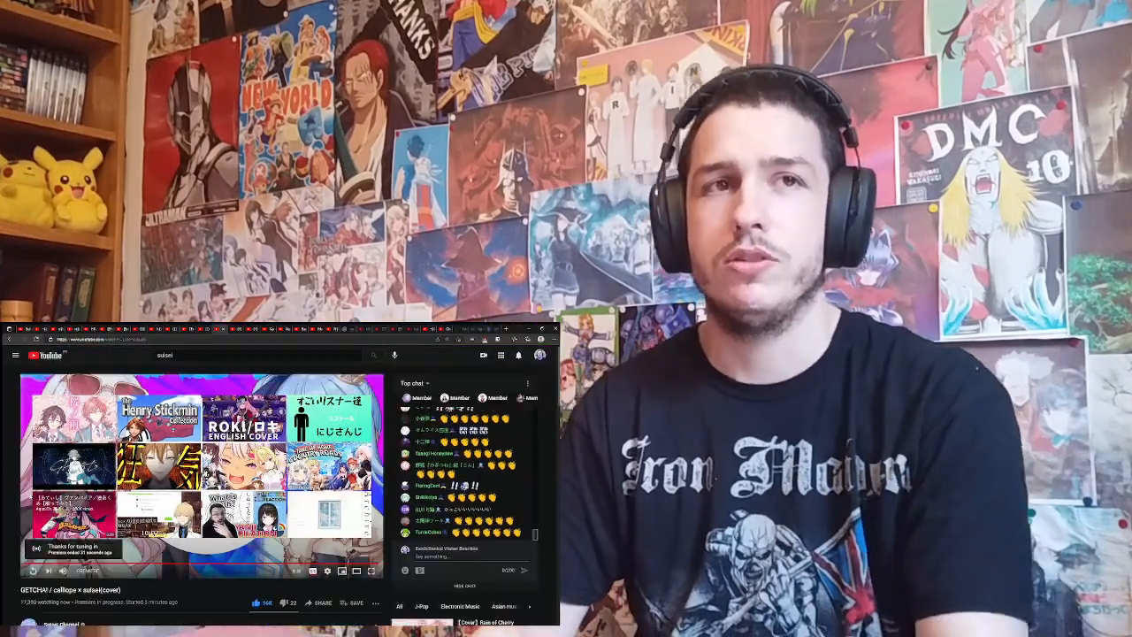